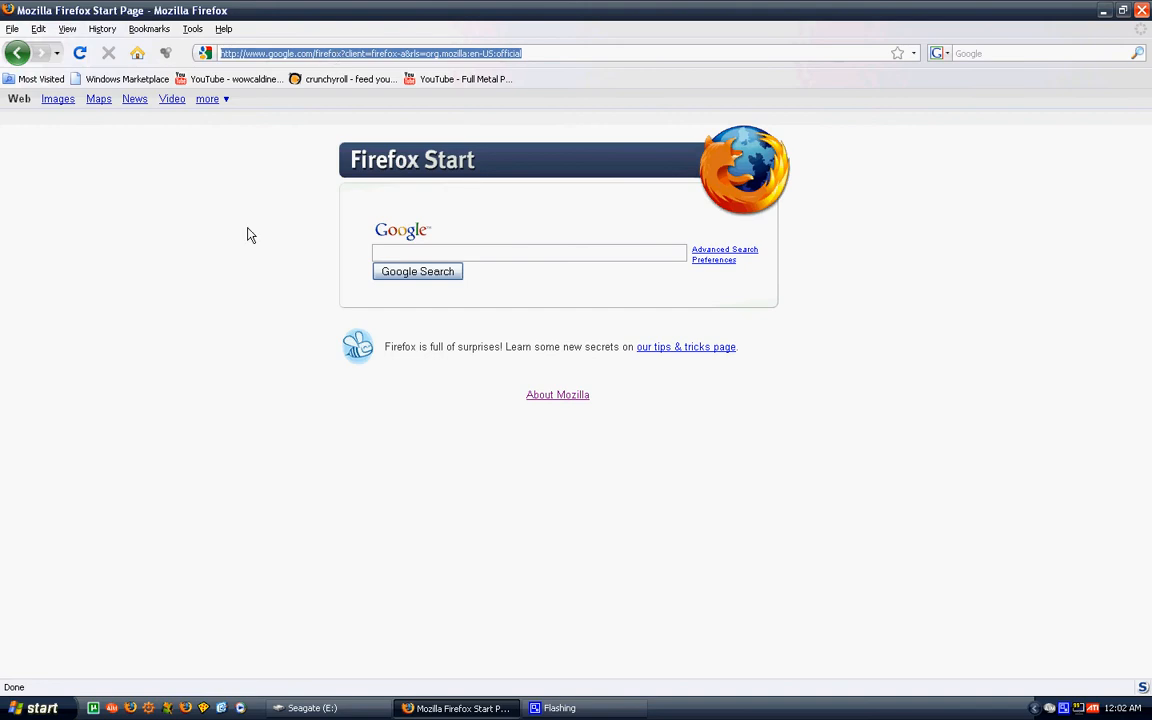
{"action": "mouse_move", "coordinate": [240, 264]}
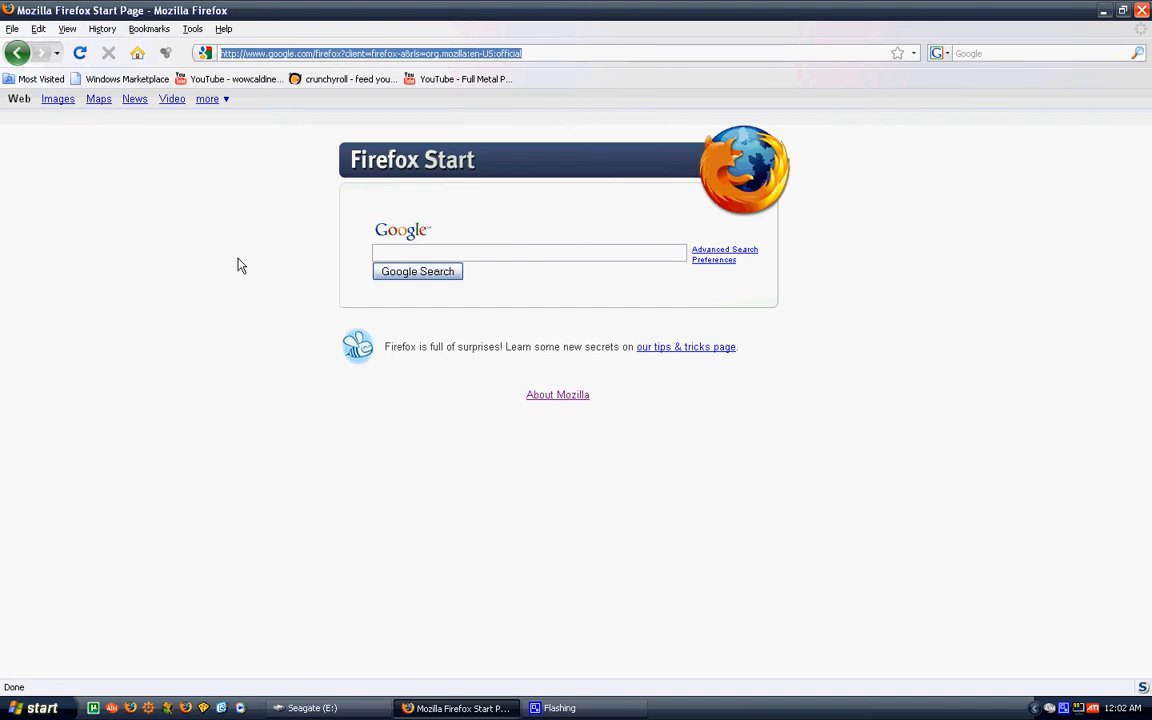
Step: Enter the start of the aim.com address in the address bar
{"action": "type", "text": "aim.com"}
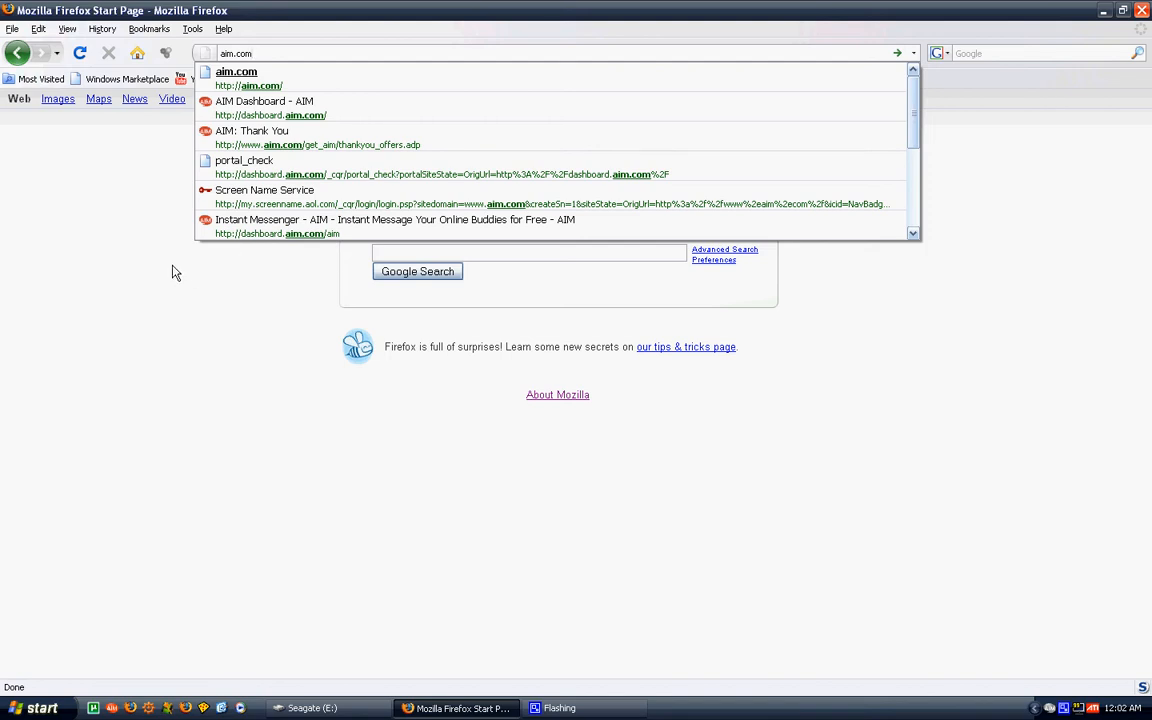
{"action": "mouse_move", "coordinate": [100, 226]}
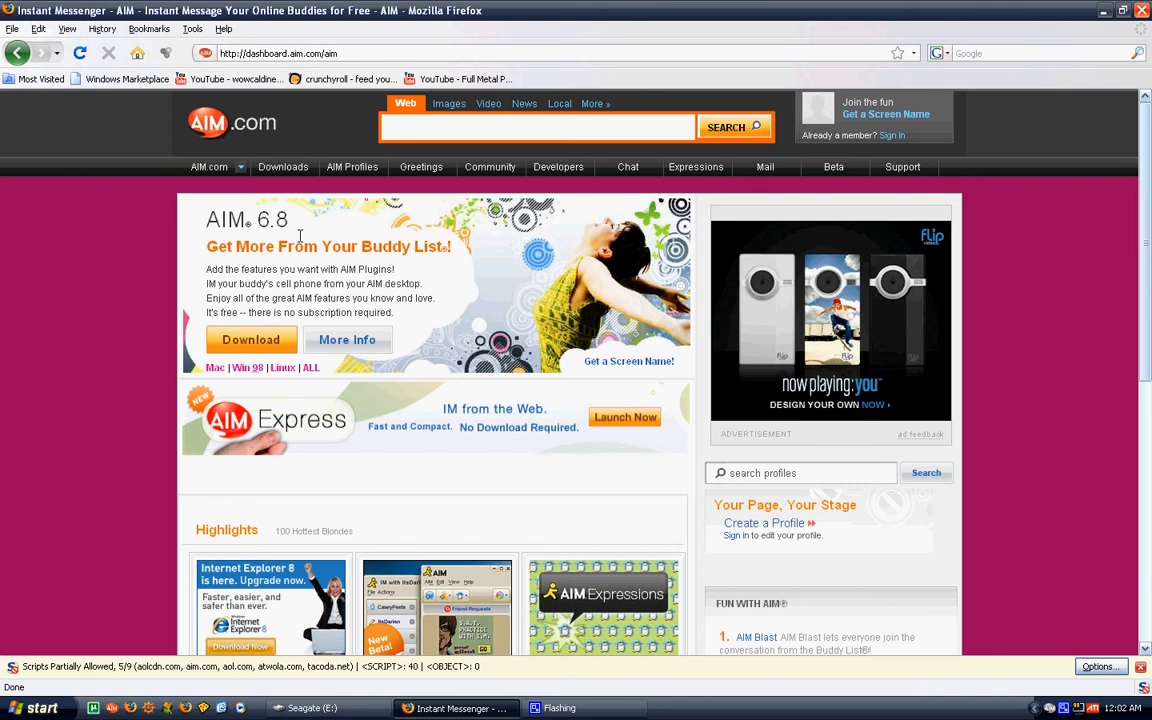
{"action": "mouse_move", "coordinate": [252, 340]}
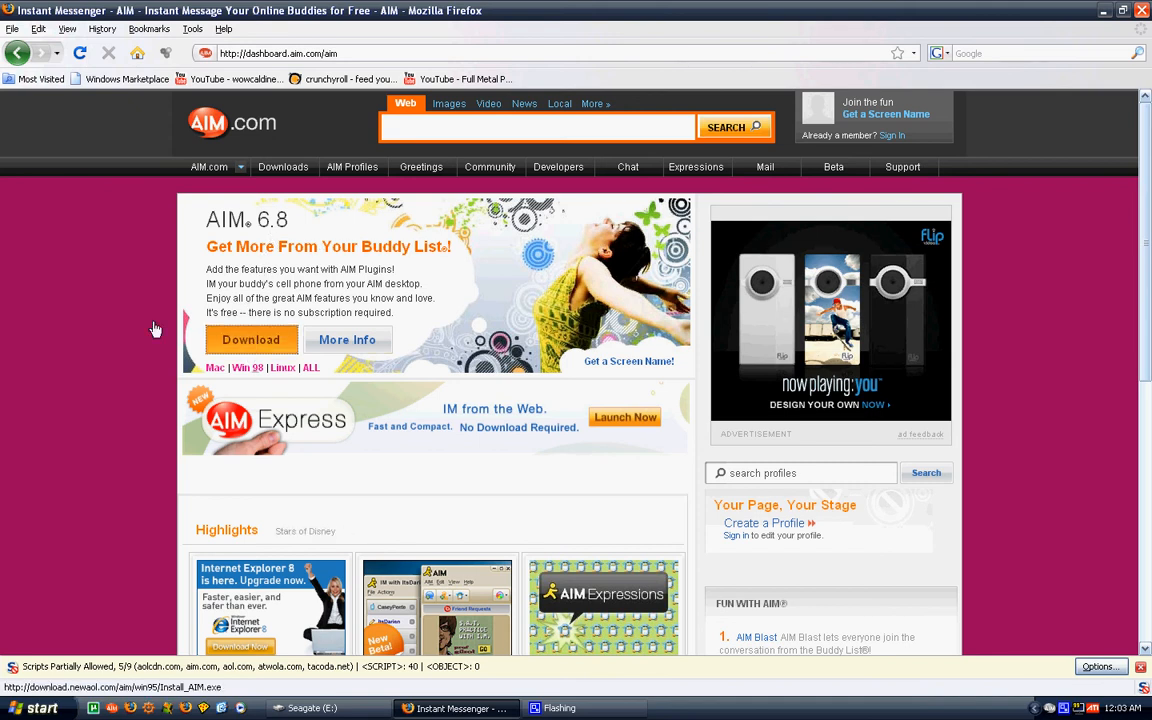
Step: Save Install_AIM.exe to disk, dismiss the Downloads window and minimize Firefox to the desktop
{"action": "left_click", "coordinate": [252, 340]}
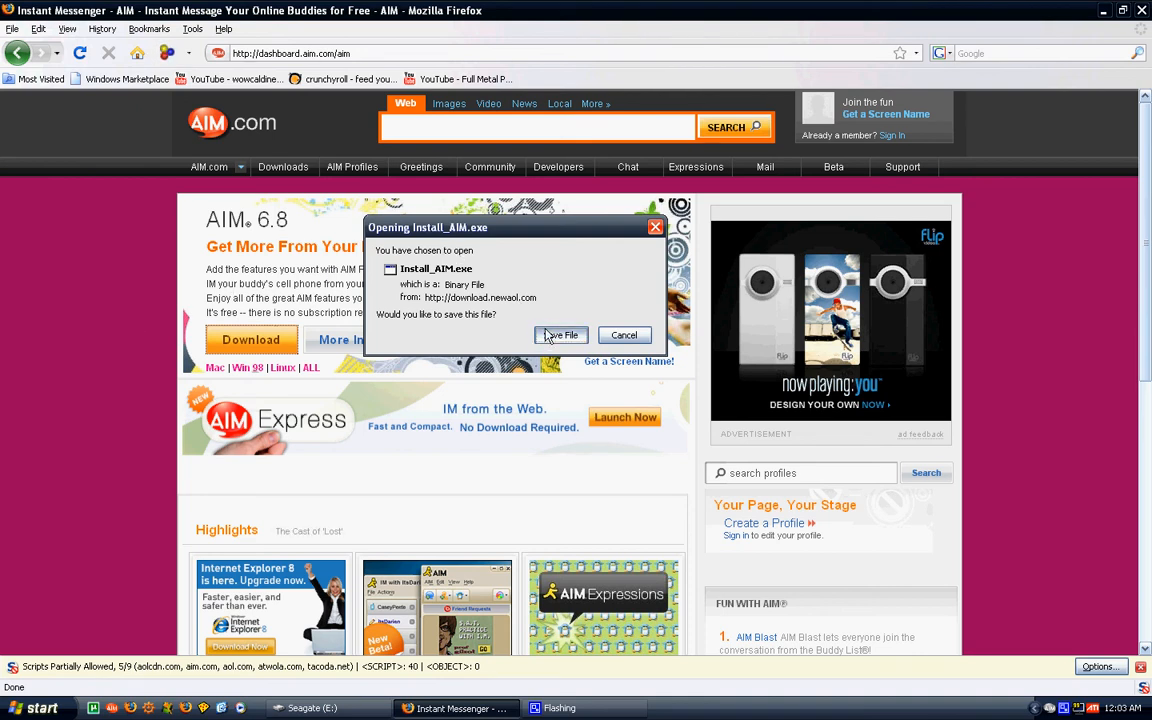
{"action": "left_click", "coordinate": [560, 336]}
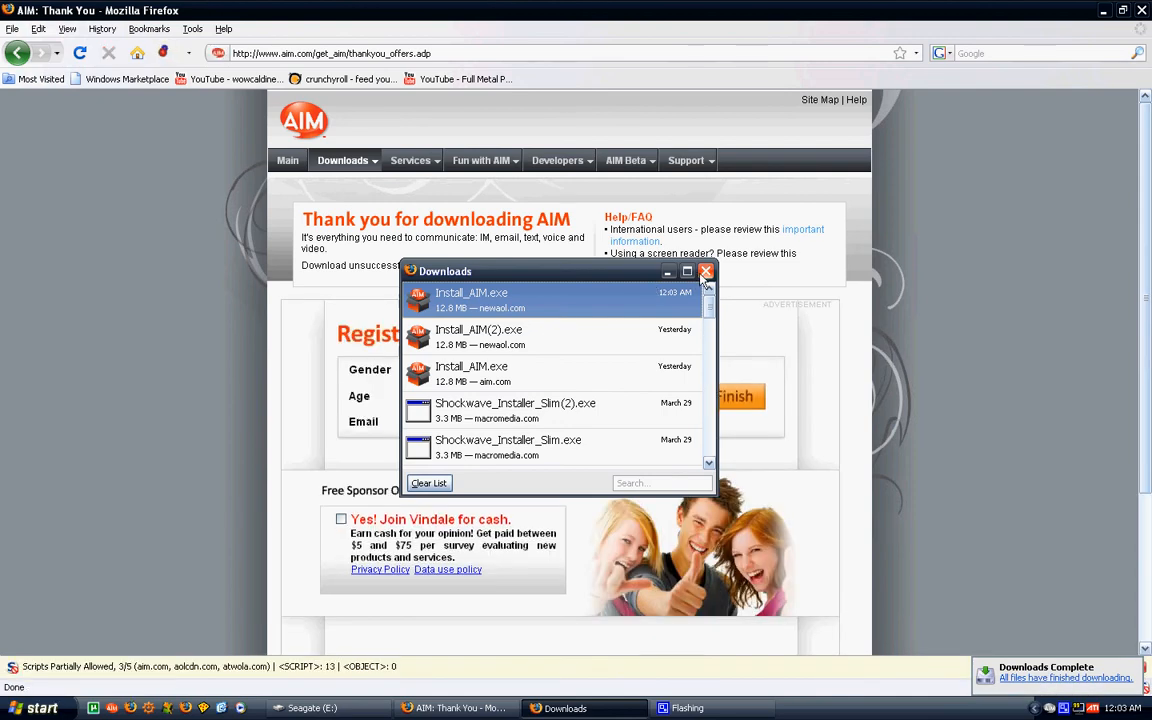
{"action": "left_click", "coordinate": [706, 272]}
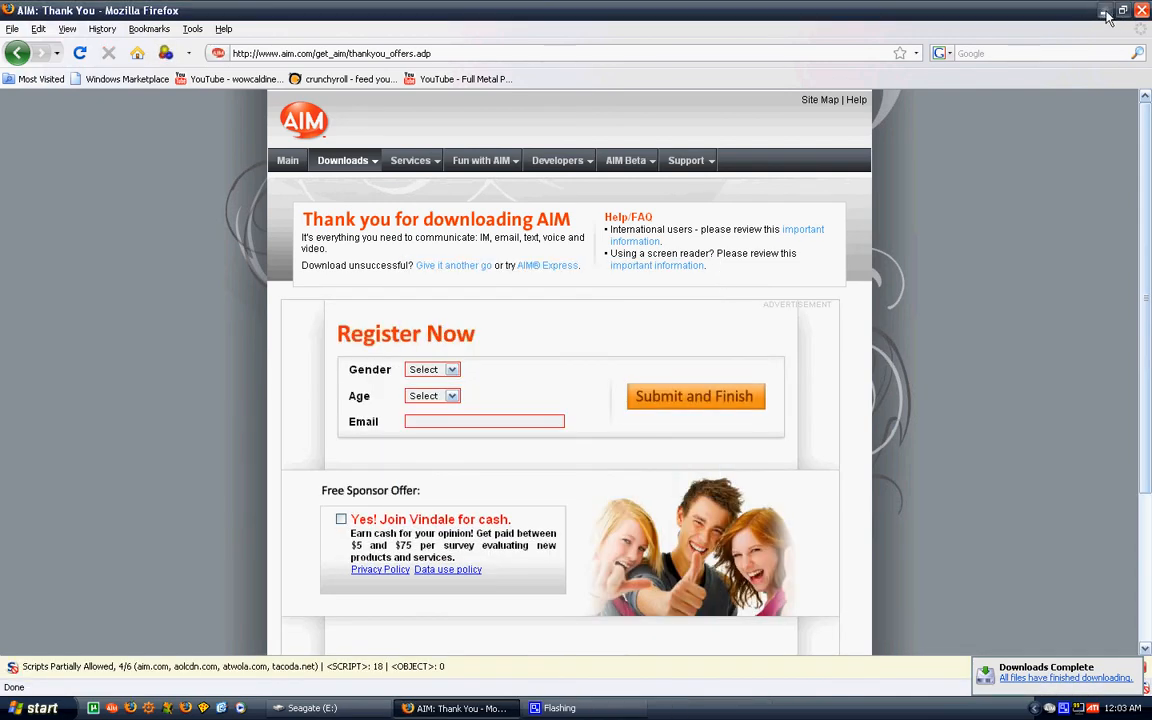
{"action": "left_click", "coordinate": [1106, 12]}
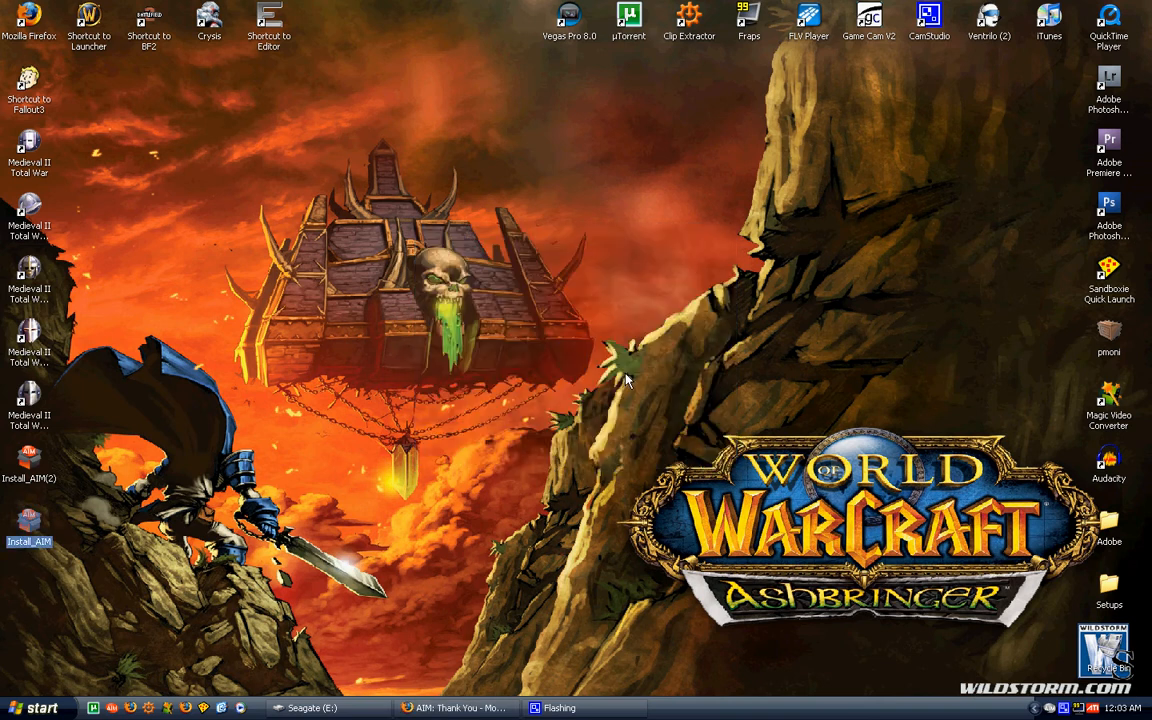
{"action": "mouse_move", "coordinate": [616, 384]}
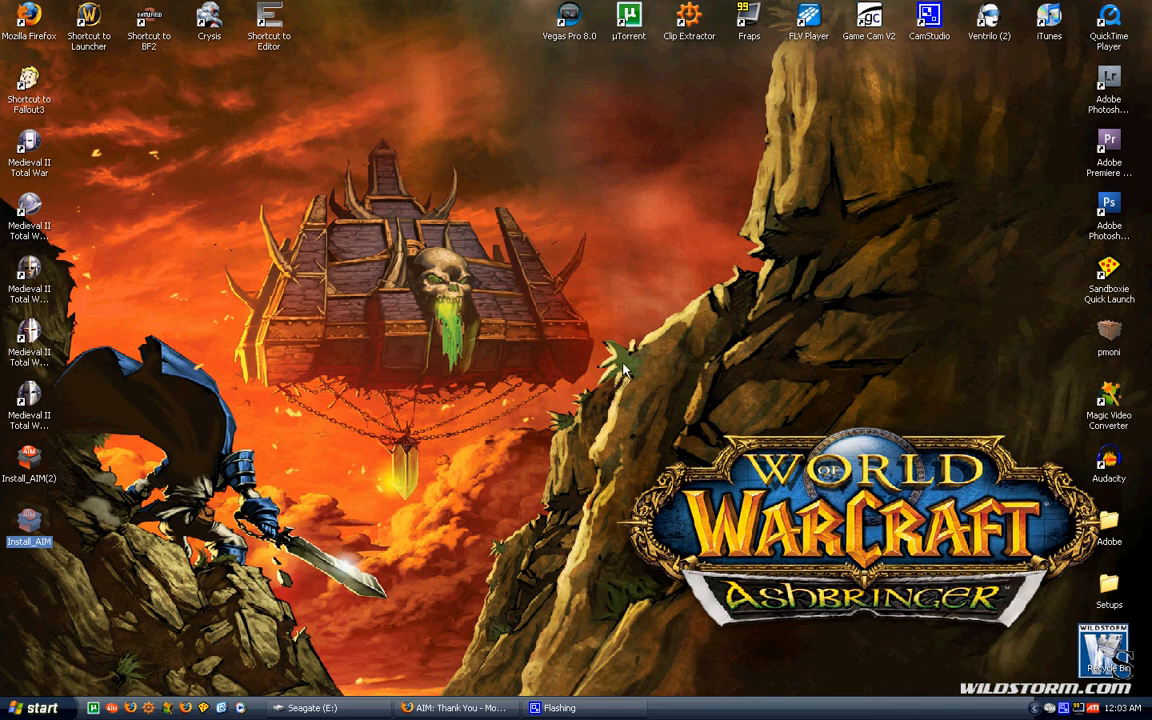
{"action": "mouse_move", "coordinate": [850, 498]}
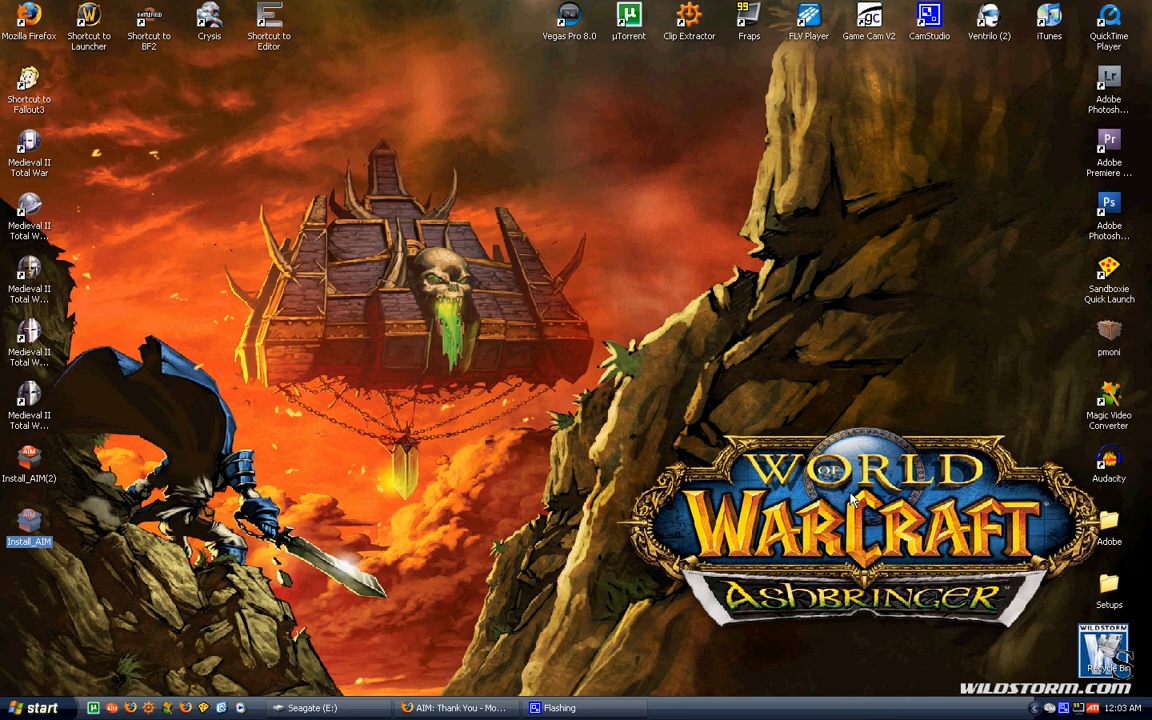
{"action": "mouse_move", "coordinate": [880, 426]}
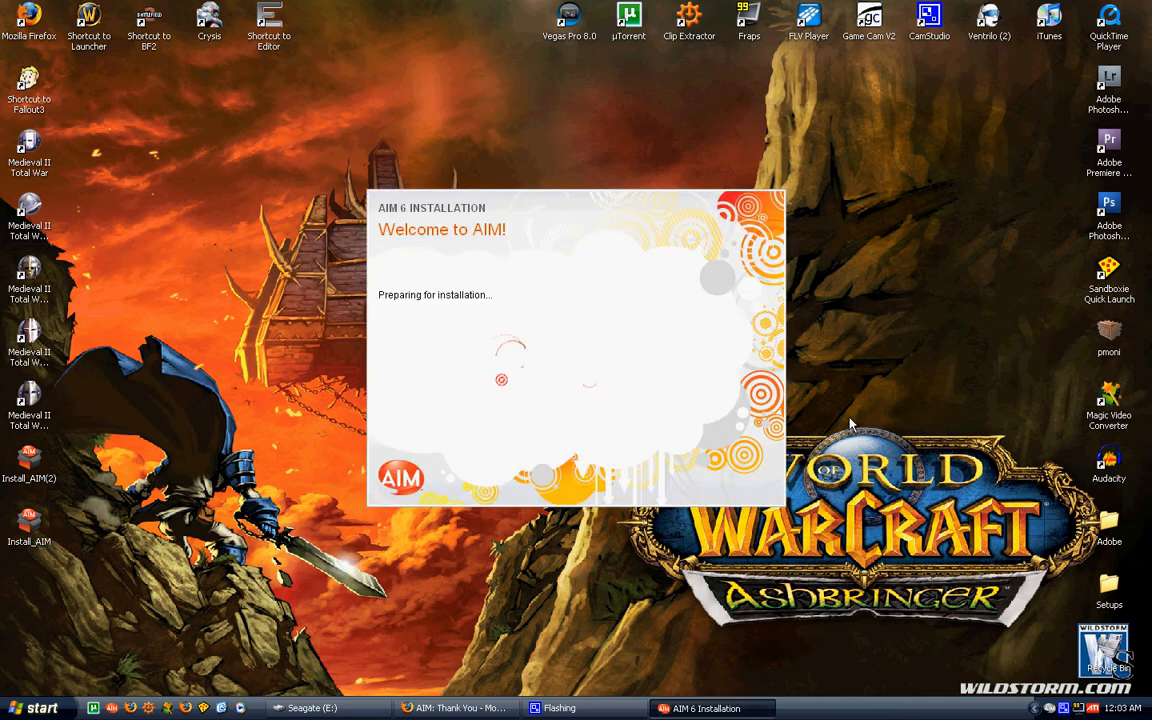
{"action": "mouse_move", "coordinate": [476, 364]}
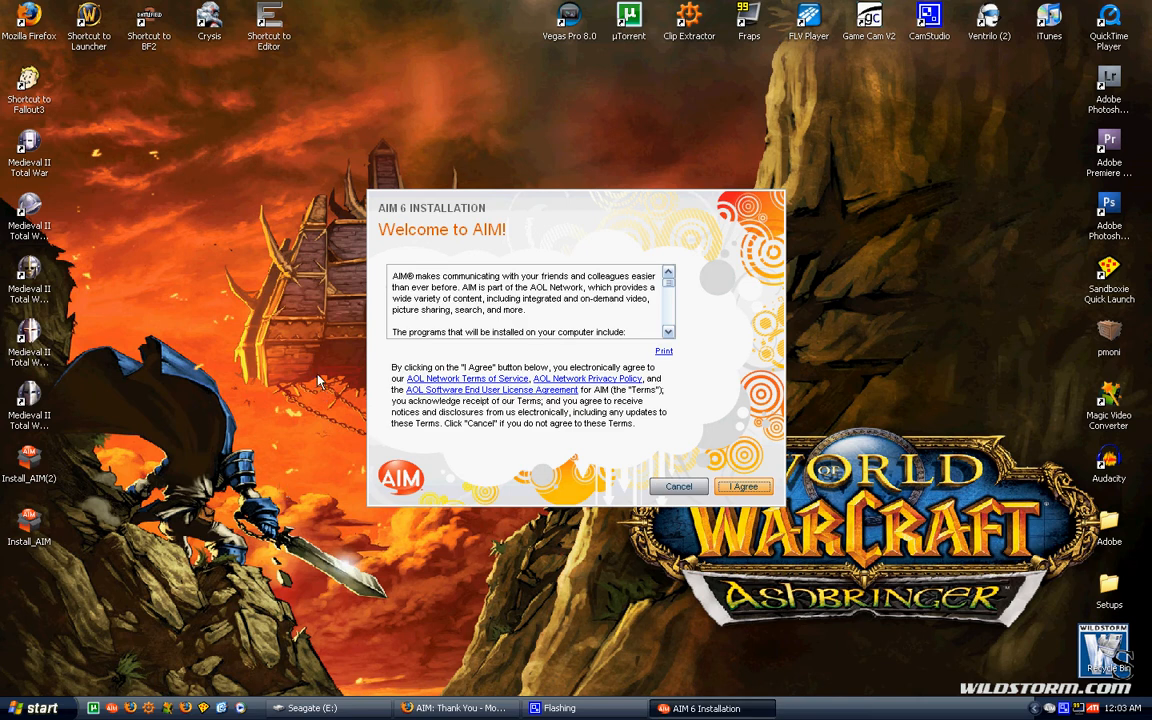
{"action": "mouse_move", "coordinate": [742, 492]}
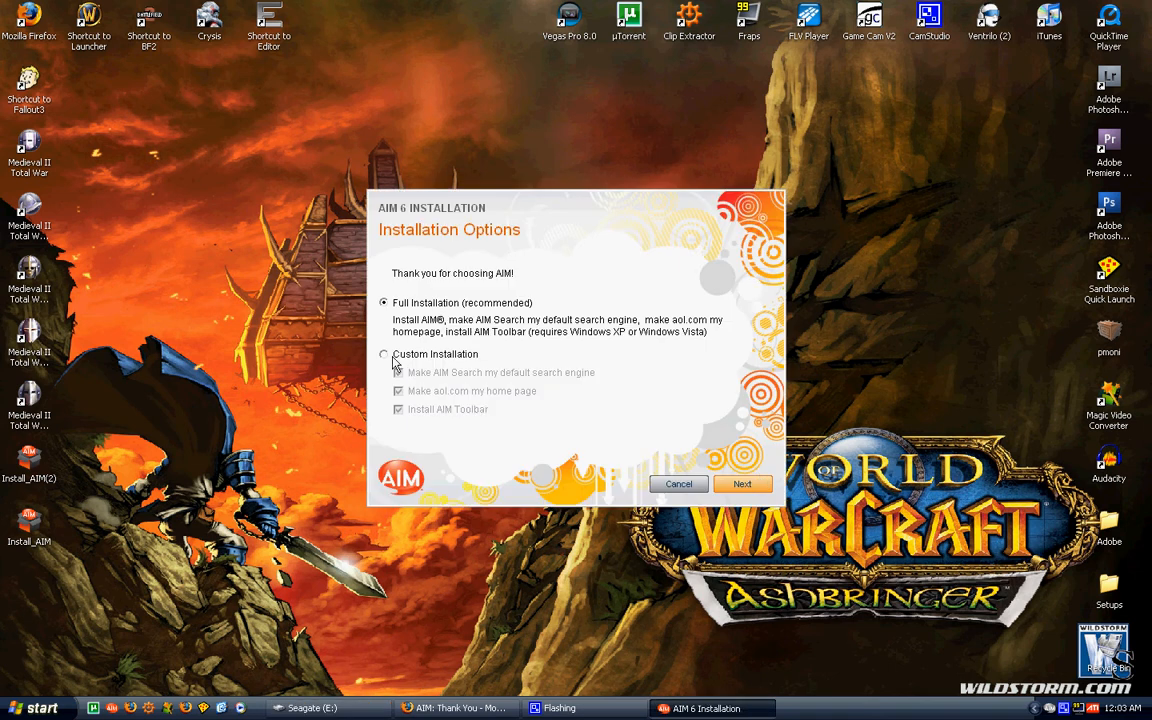
Step: Select Custom Installation, keeping the search, home page and toolbar extras ticked
{"action": "left_click", "coordinate": [384, 354]}
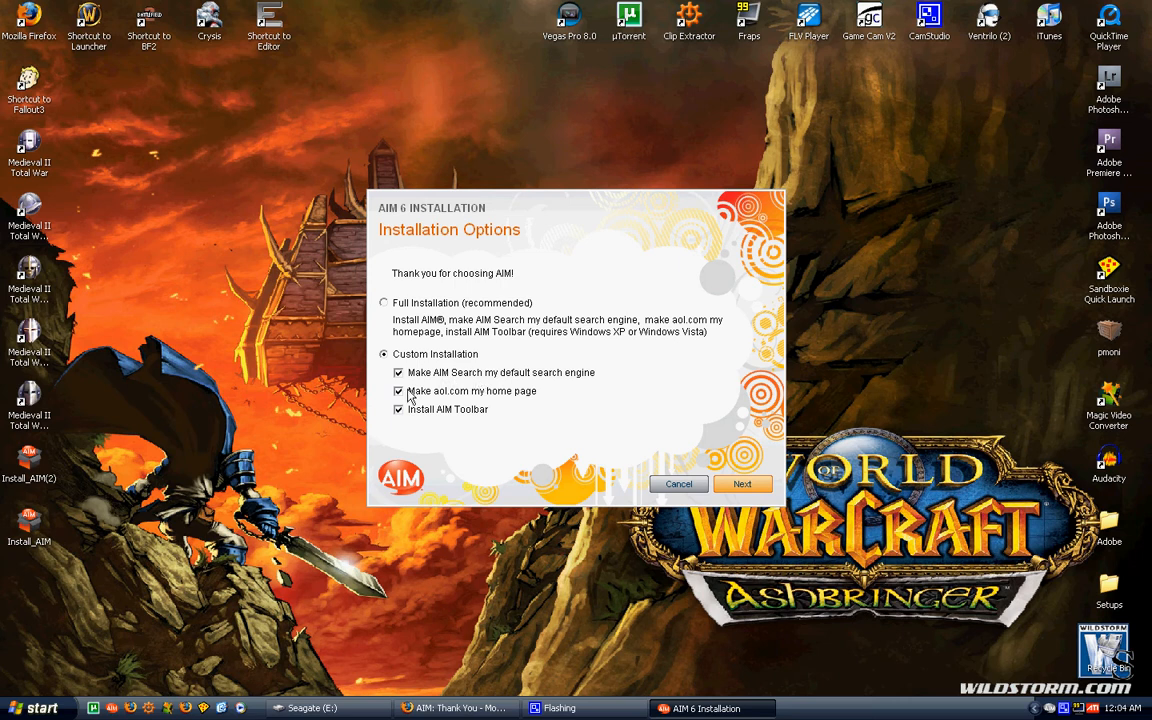
{"action": "mouse_move", "coordinate": [512, 428]}
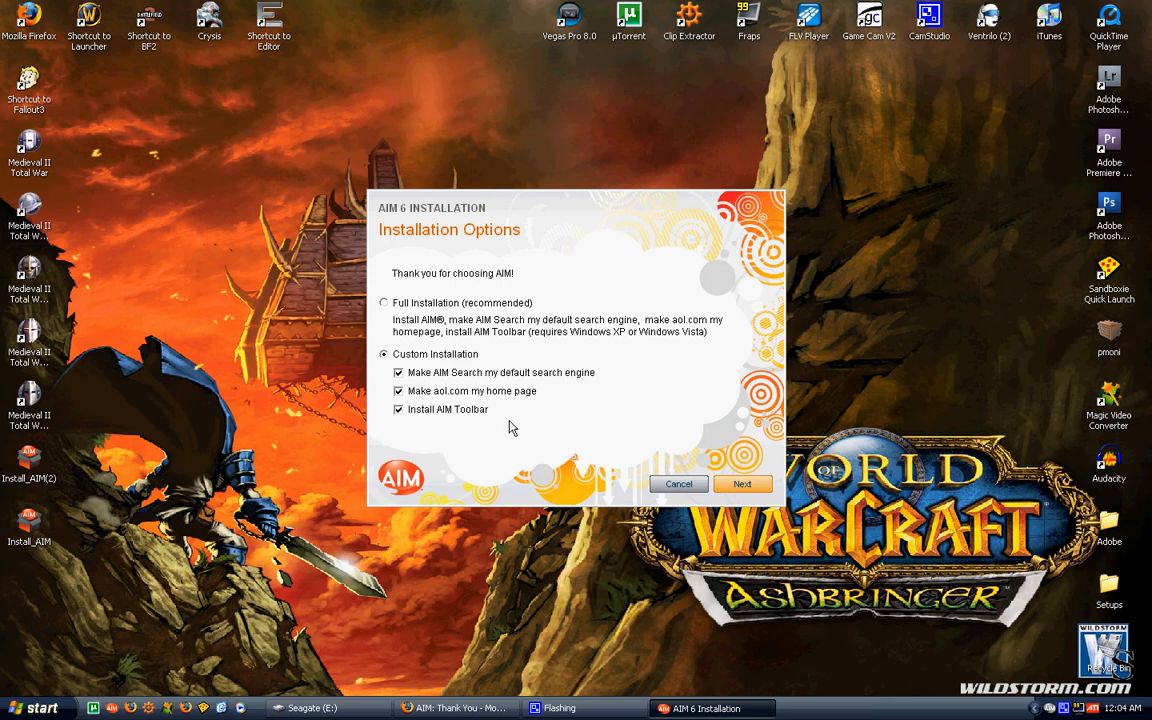
{"action": "mouse_move", "coordinate": [520, 410]}
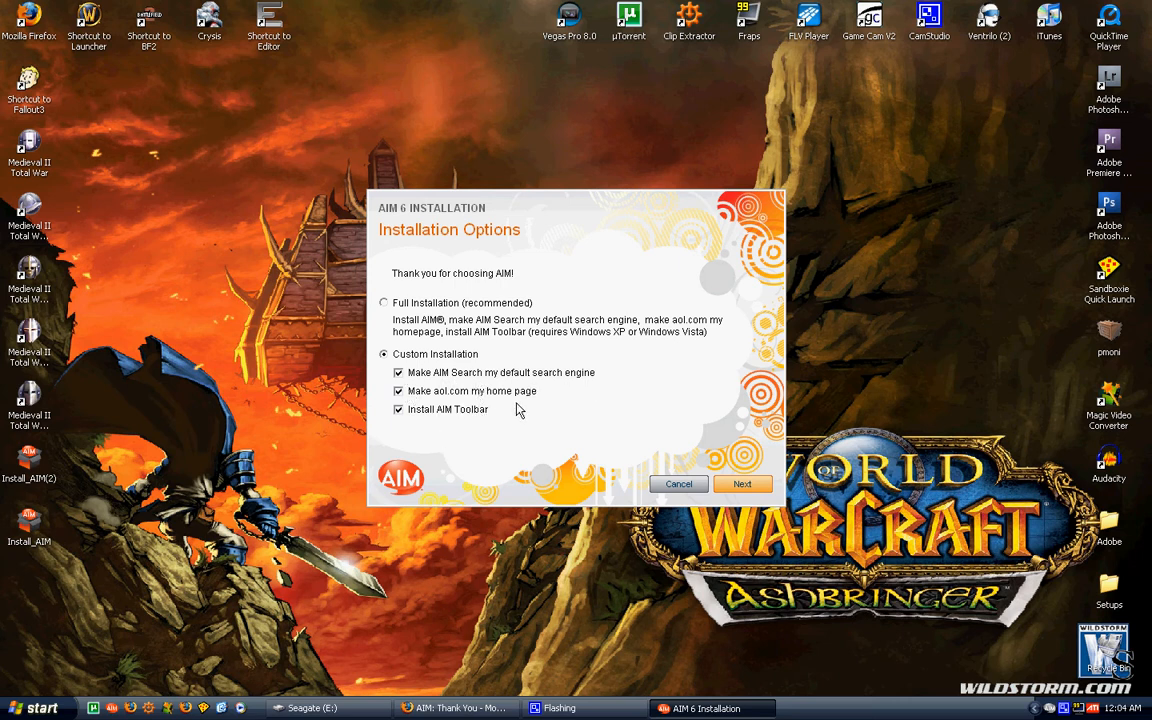
{"action": "mouse_move", "coordinate": [590, 436]}
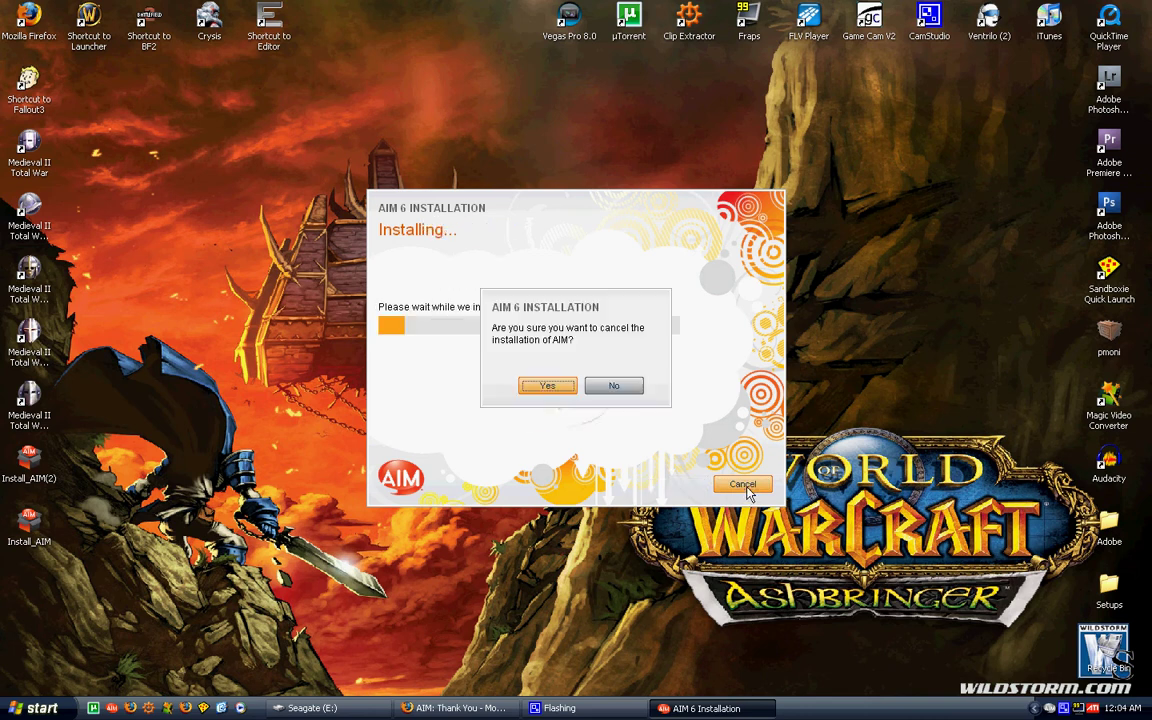
Step: Confirm cancelling the installation and bring the Firefox thank-you page back
{"action": "left_click", "coordinate": [548, 386]}
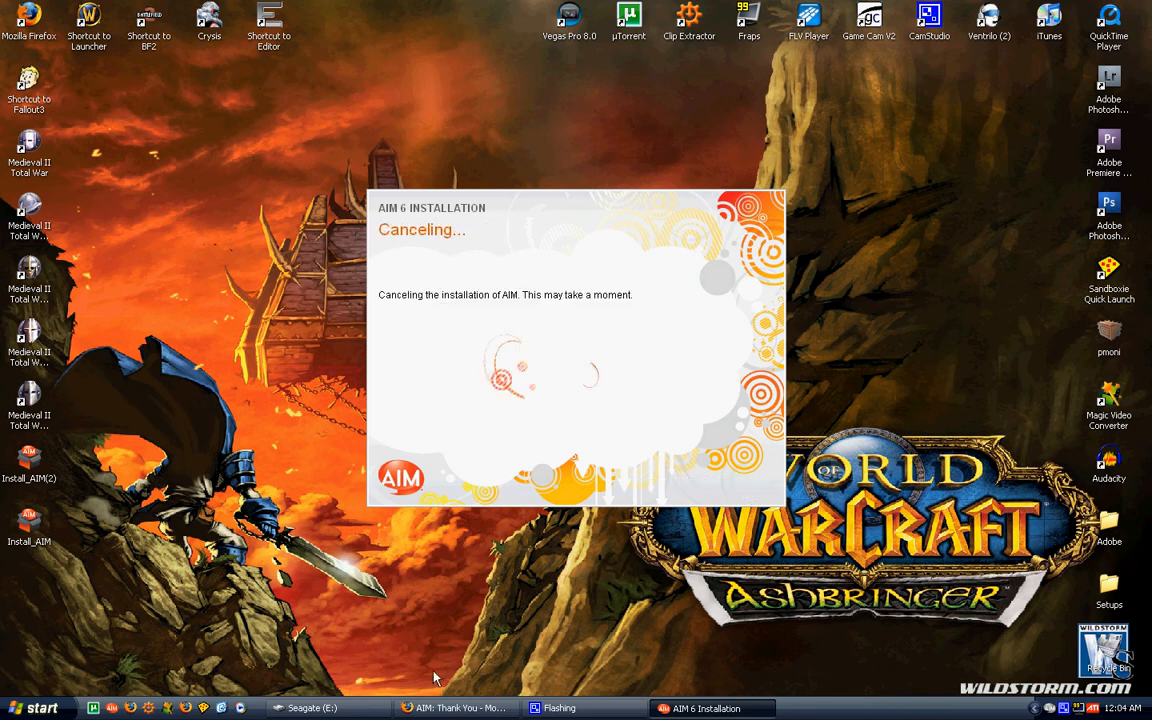
{"action": "left_click", "coordinate": [456, 708]}
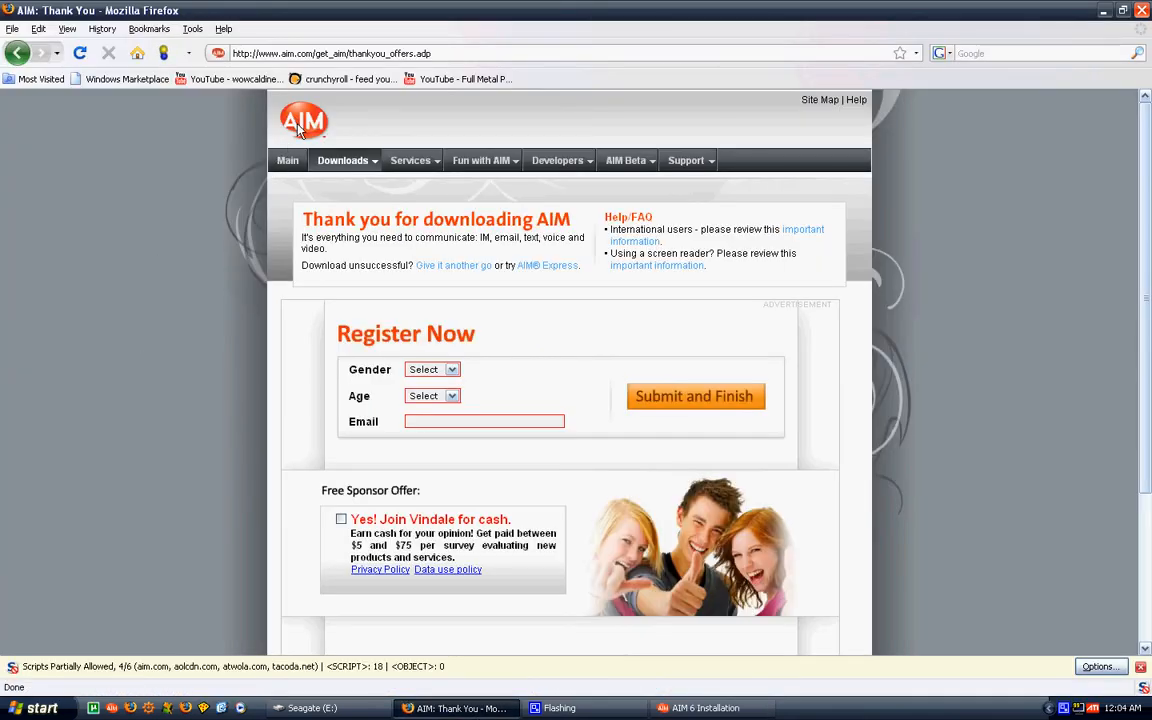
{"action": "mouse_move", "coordinate": [288, 160]}
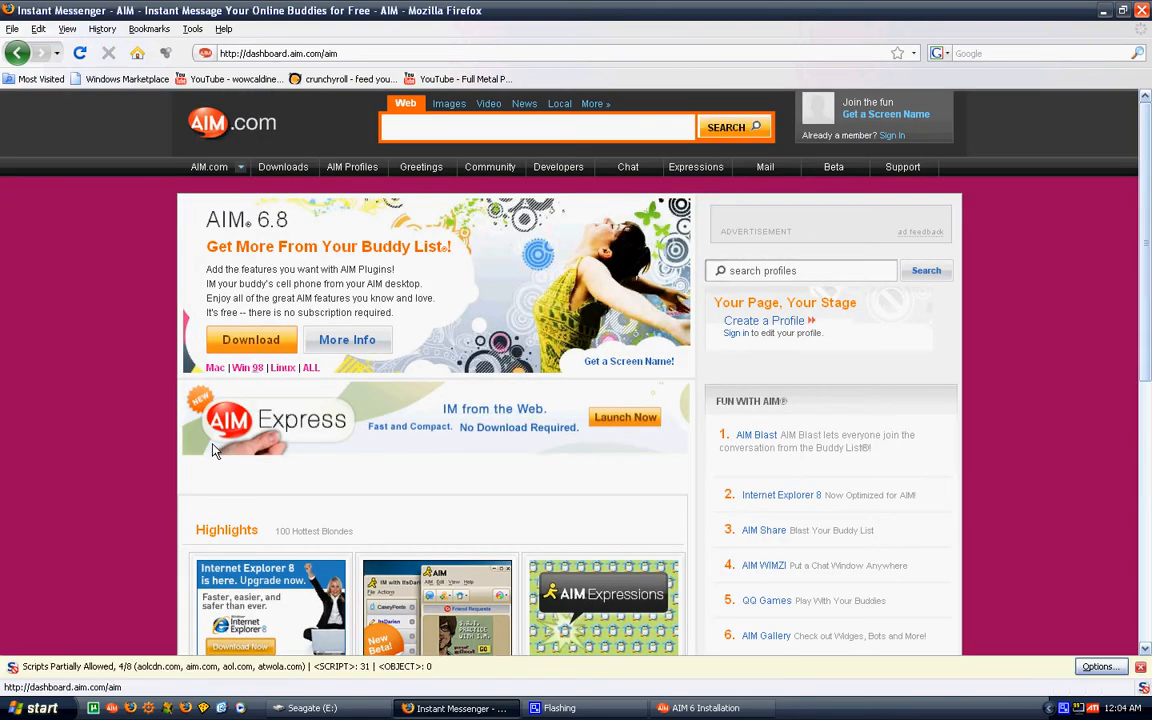
Step: Go to Get a Screen Name from the AIM.com menu and choose Create an Account
{"action": "left_click", "coordinate": [240, 168]}
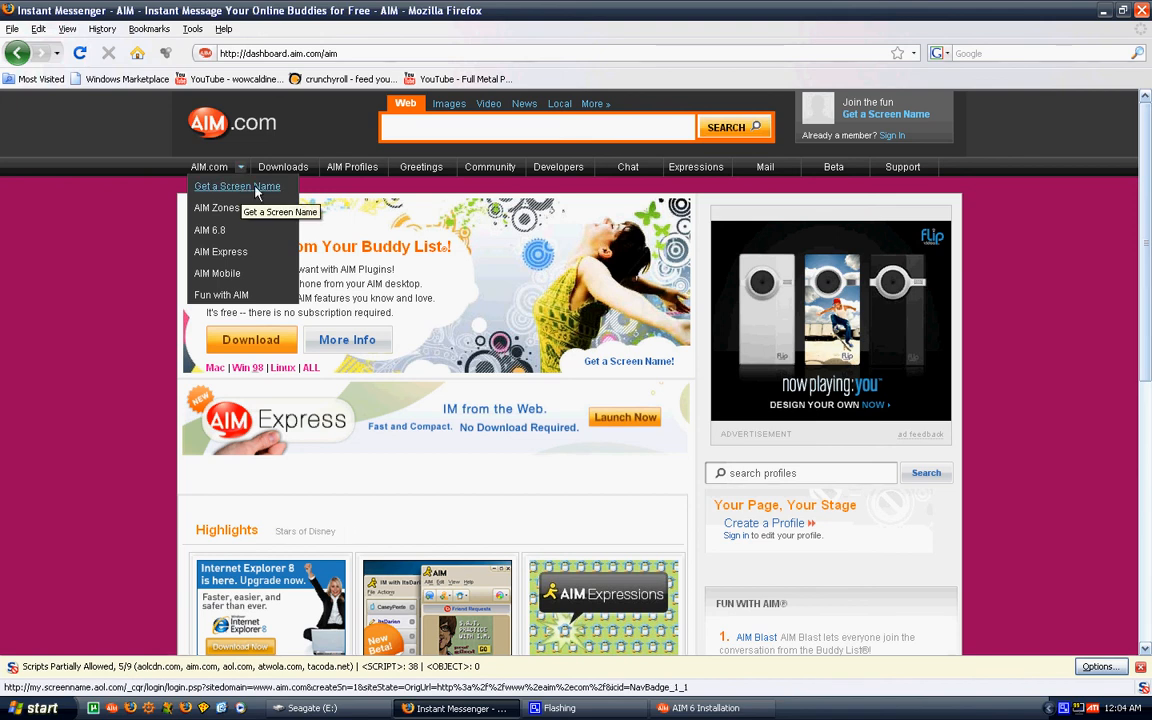
{"action": "left_click", "coordinate": [236, 186]}
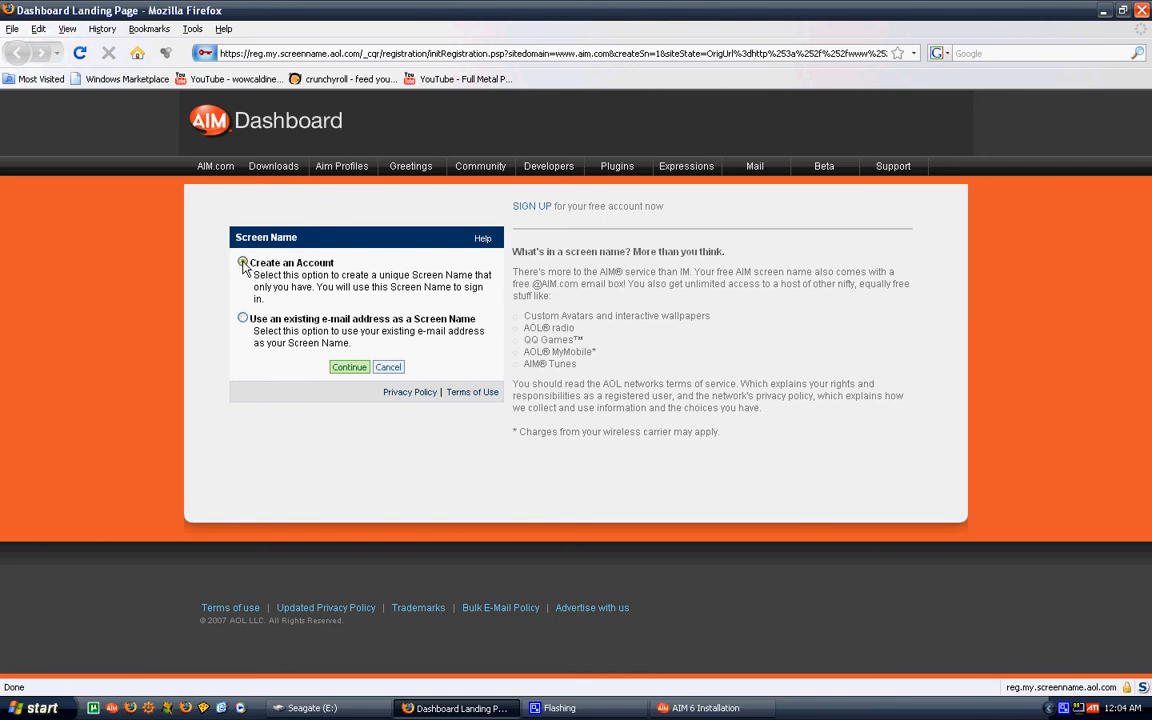
{"action": "left_click", "coordinate": [242, 262]}
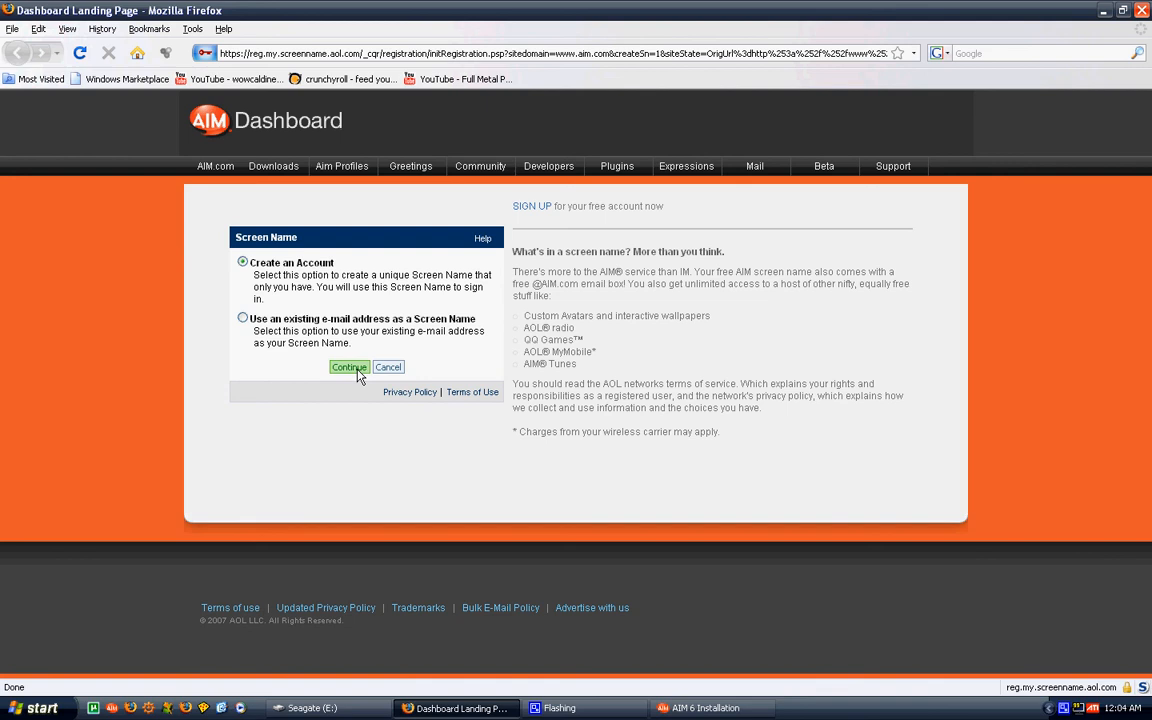
{"action": "left_click", "coordinate": [348, 368]}
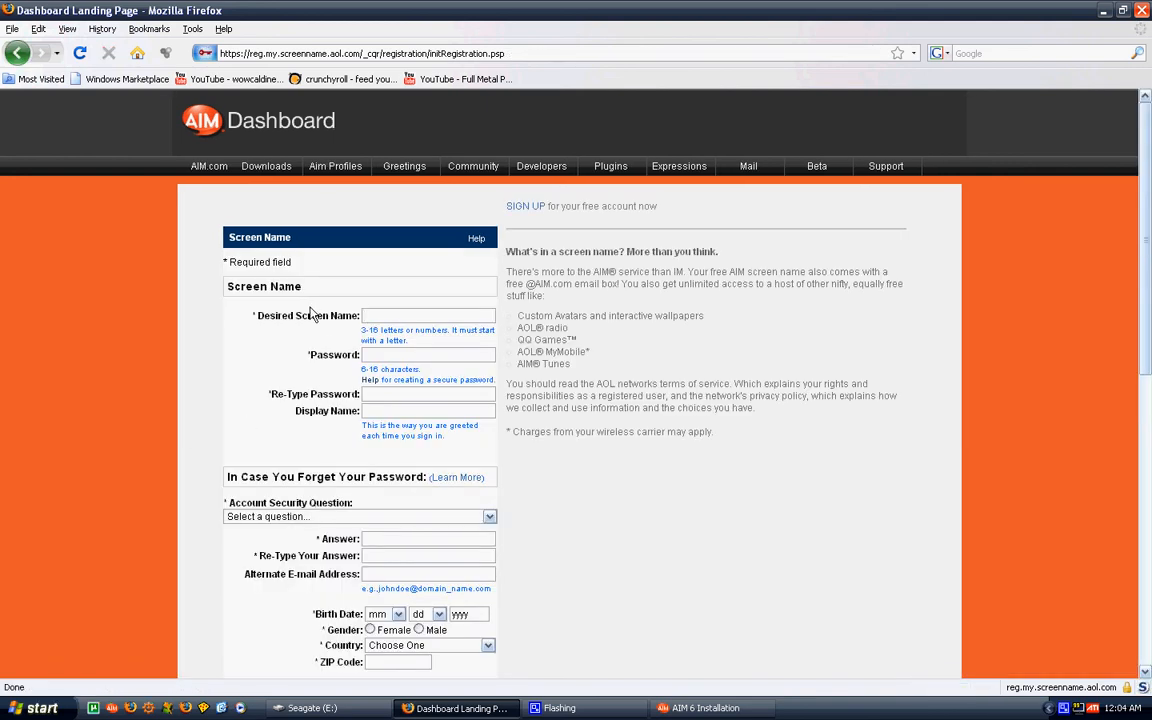
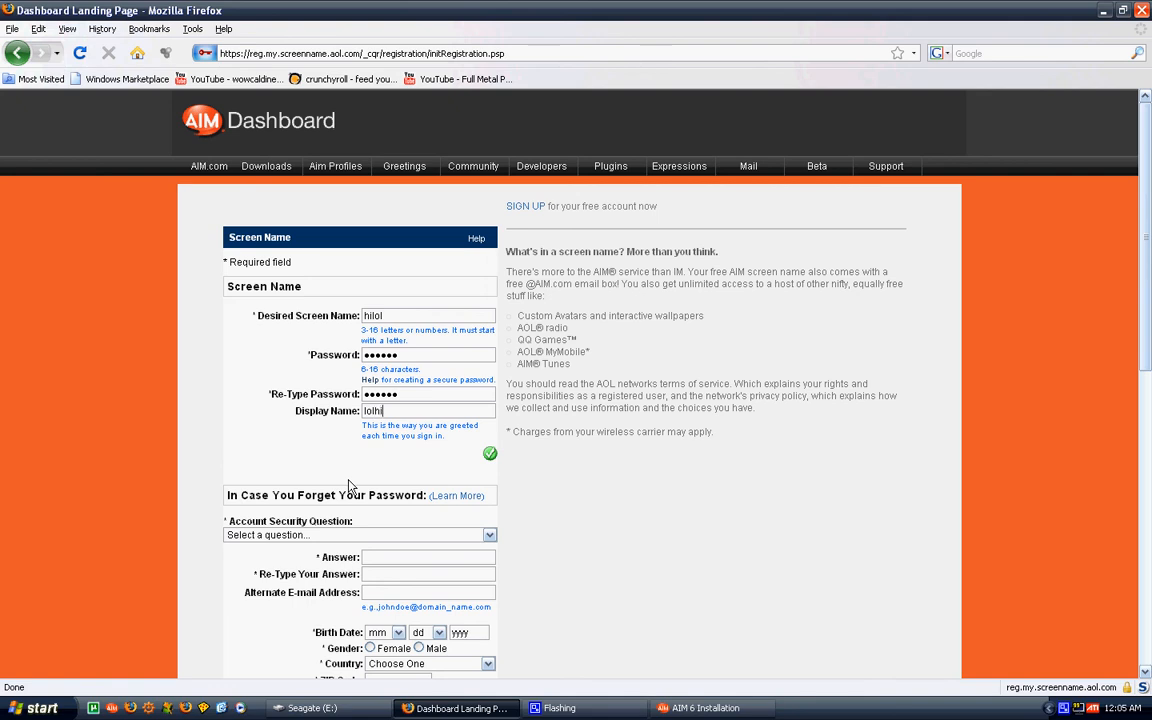
{"action": "mouse_move", "coordinate": [408, 378]}
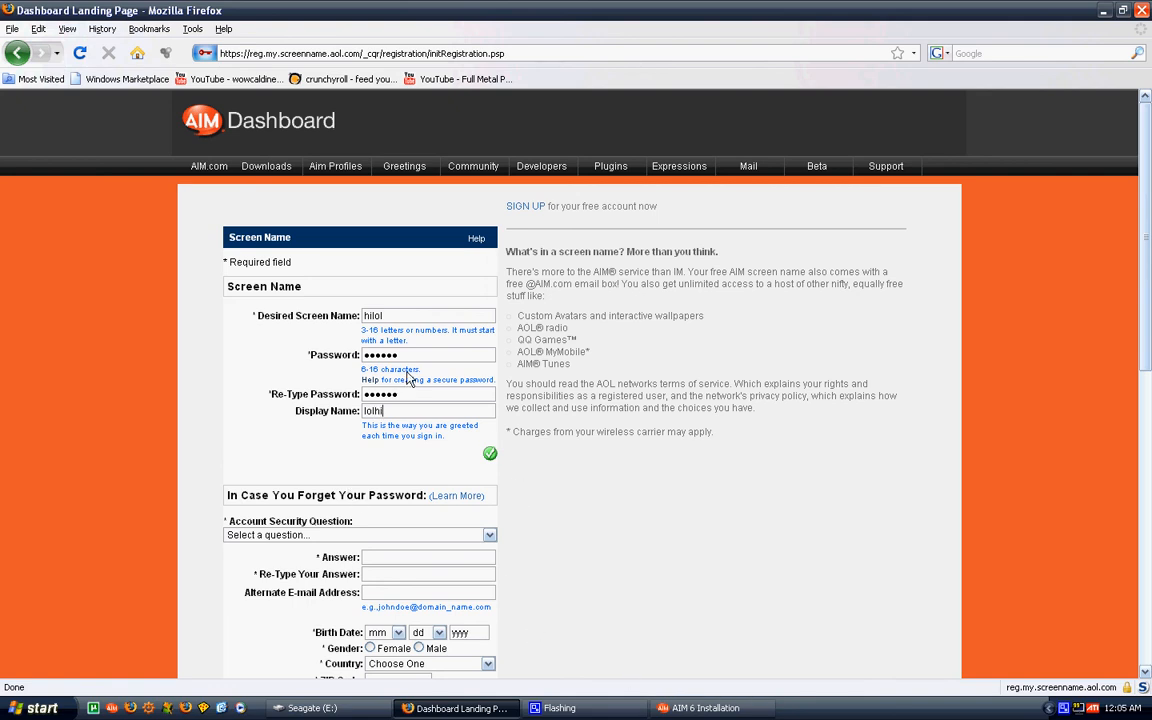
{"action": "mouse_move", "coordinate": [372, 324]}
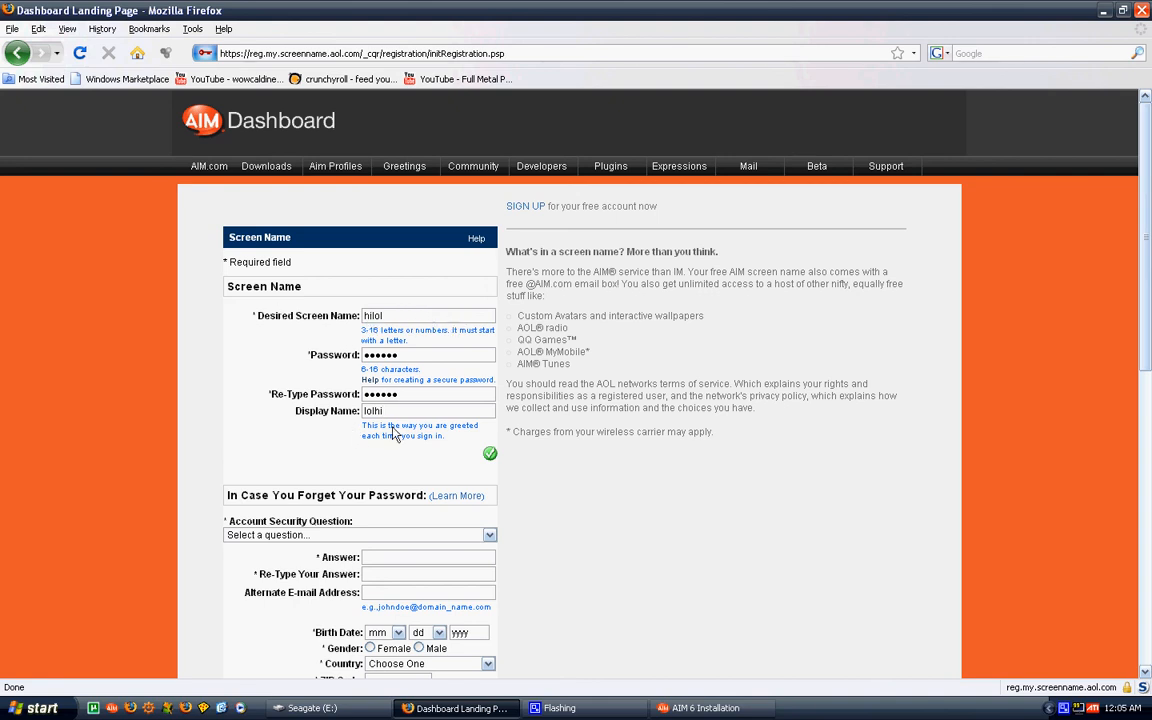
{"action": "scroll", "scroll_direction": "down", "scroll_amount": 3}
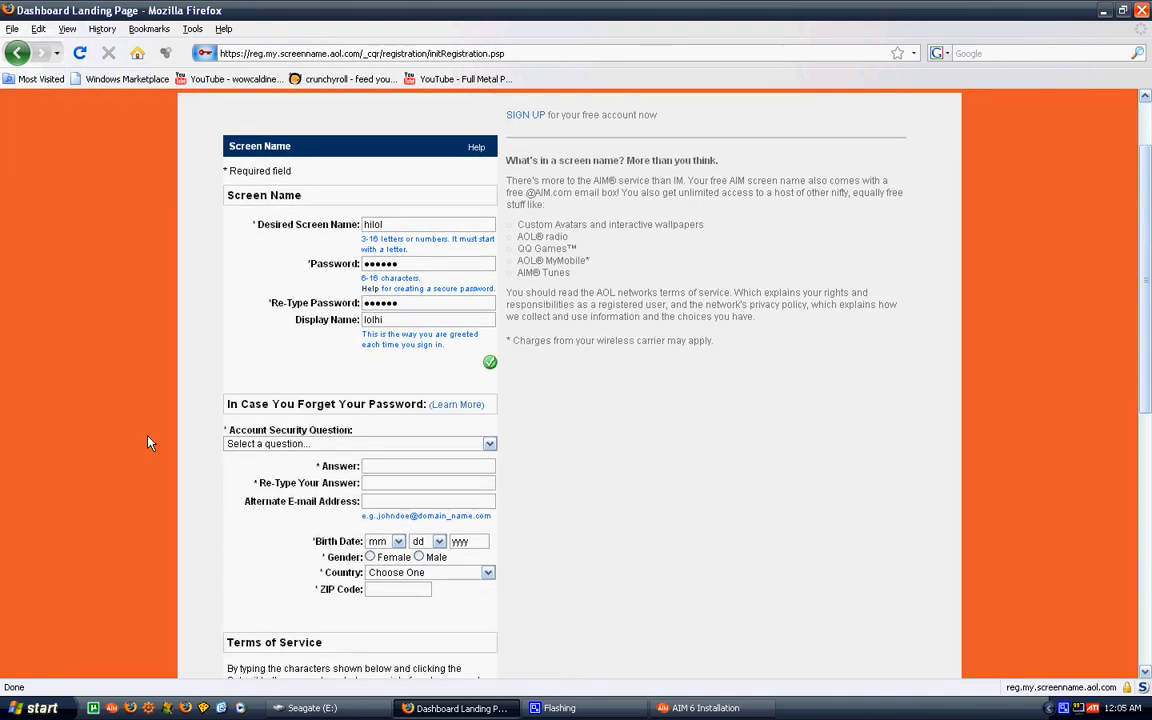
Step: Choose 'What is your favorite restaurant?' as the security question and reach the Security Check section
{"action": "scroll", "scroll_direction": "down", "scroll_amount": 3}
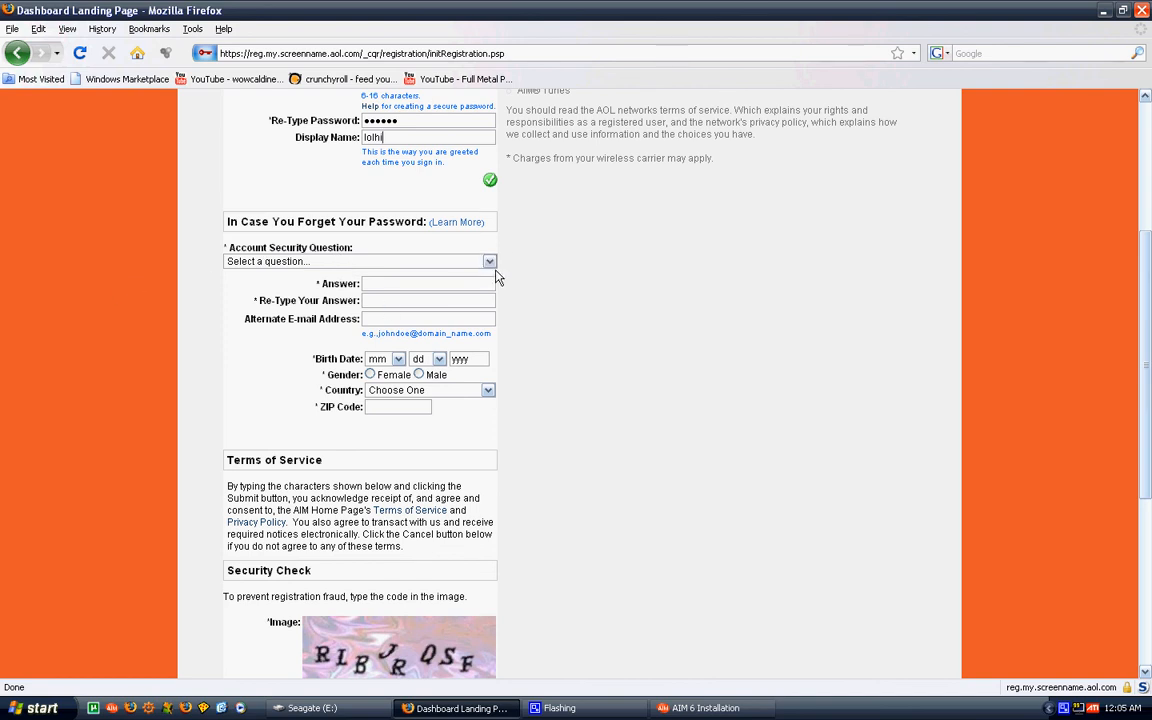
{"action": "left_click", "coordinate": [488, 260]}
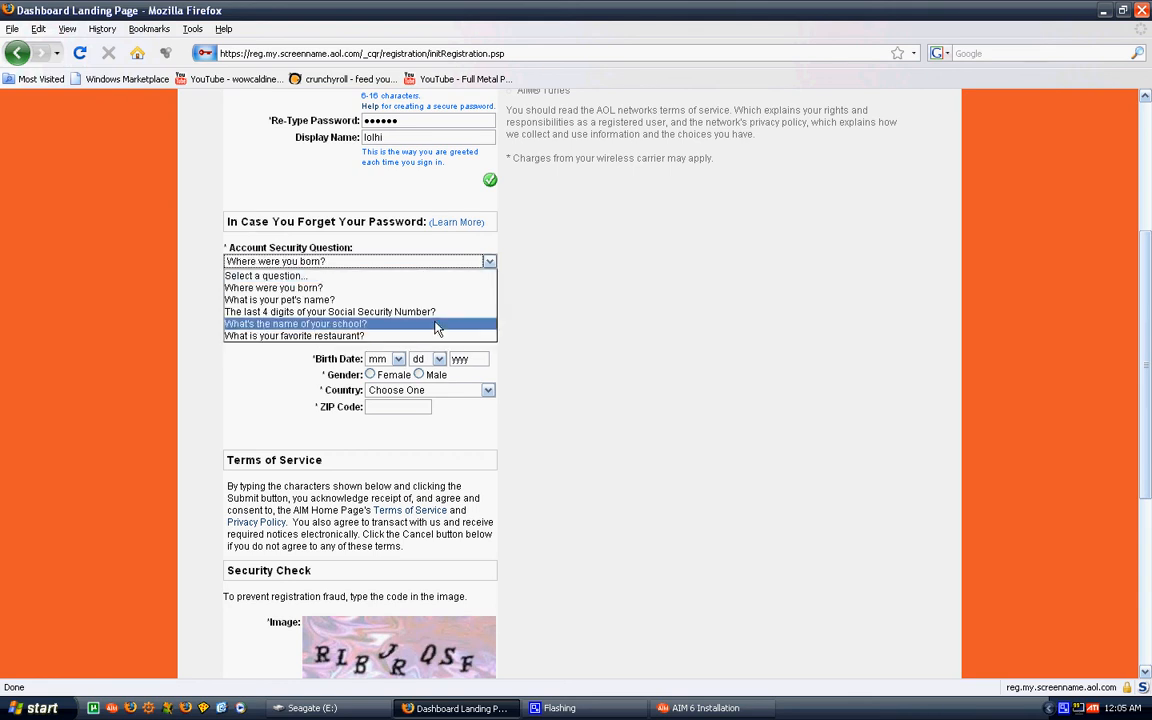
{"action": "left_click", "coordinate": [324, 336]}
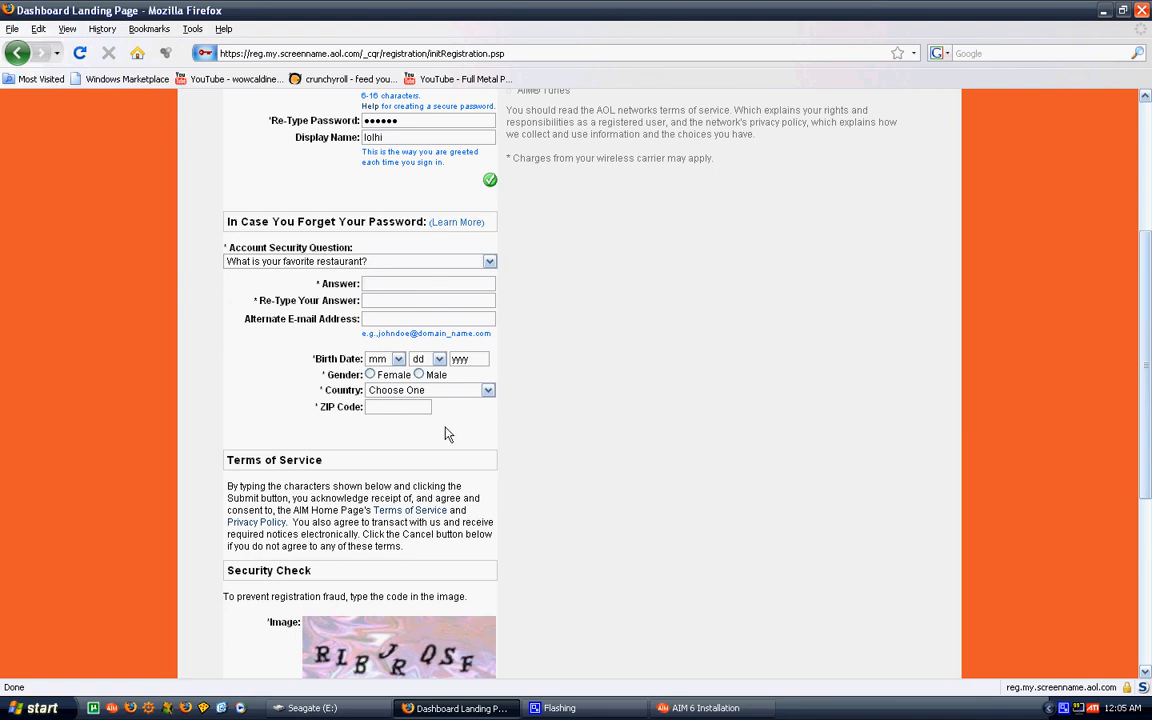
{"action": "scroll", "scroll_direction": "down", "scroll_amount": 3}
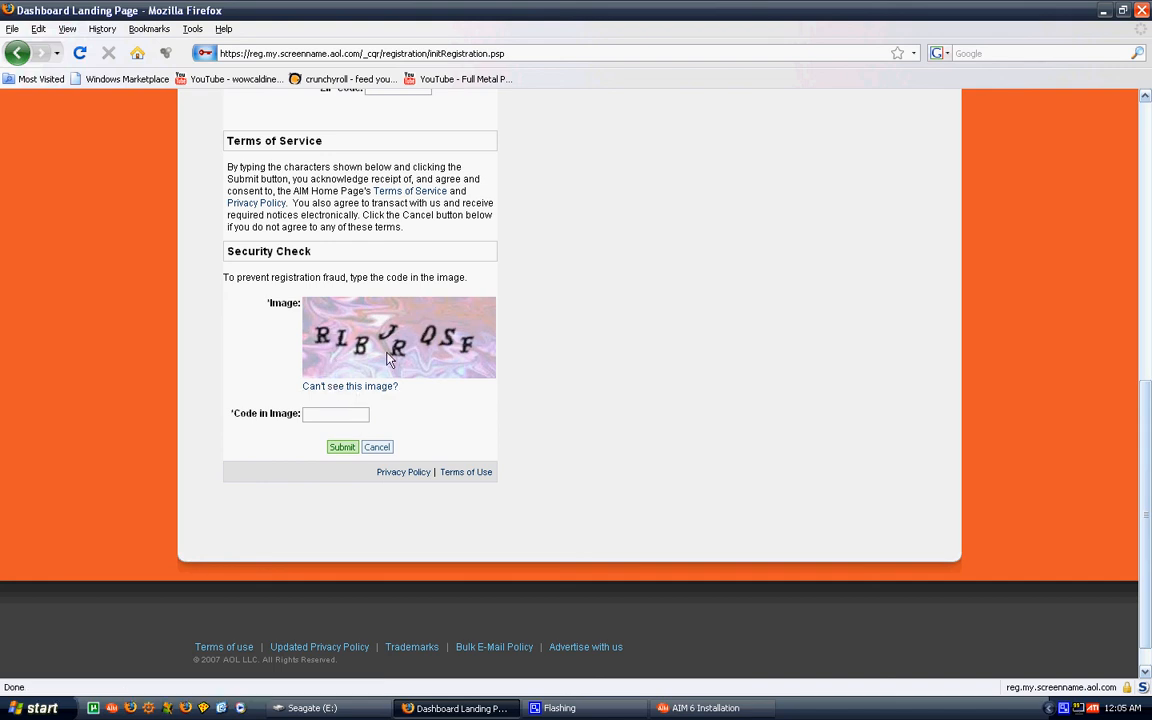
{"action": "scroll", "scroll_direction": "up", "scroll_amount": 3}
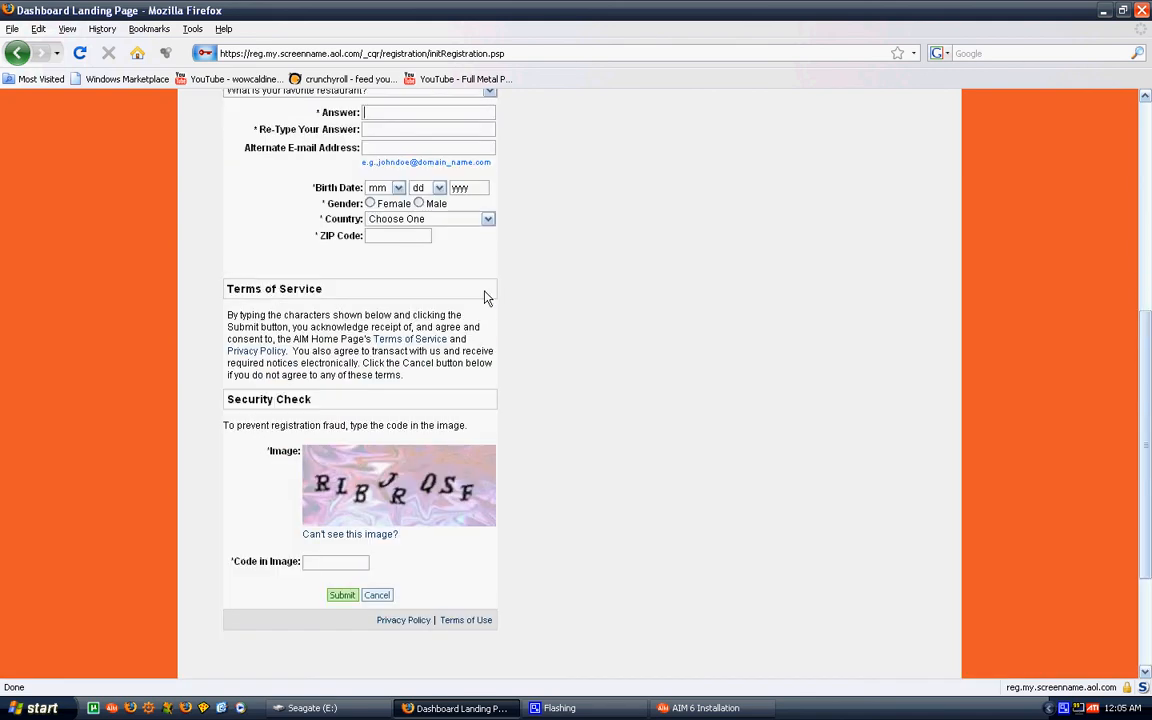
{"action": "scroll", "scroll_direction": "down", "scroll_amount": 3}
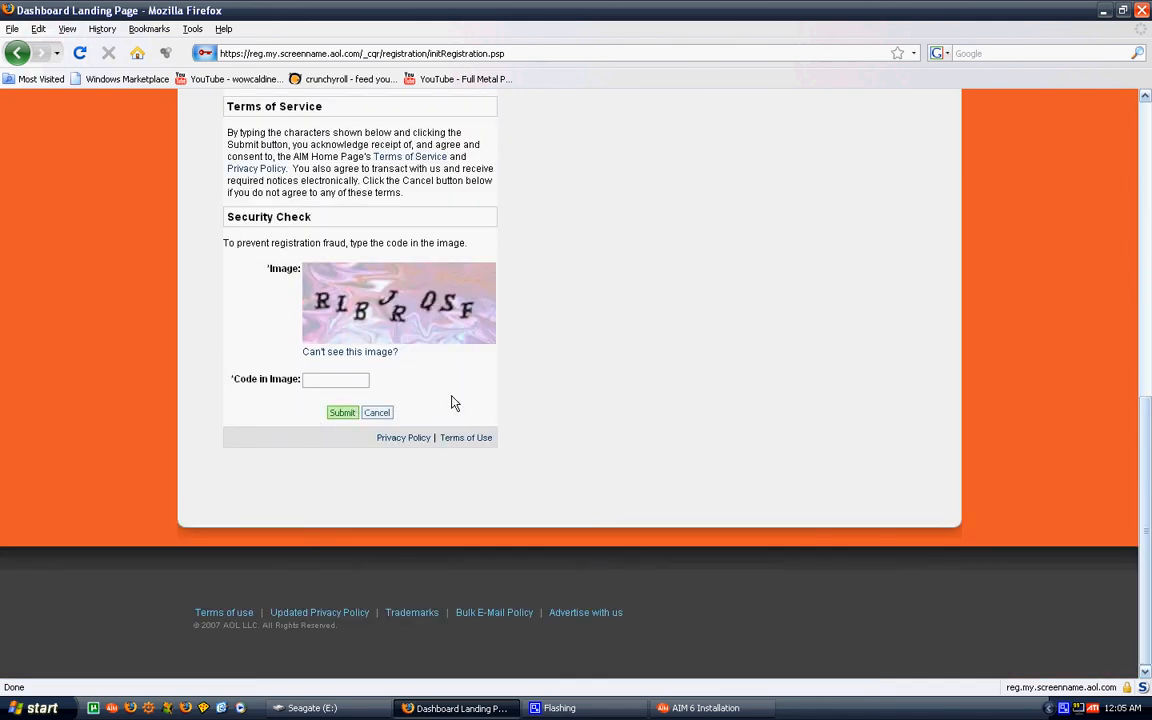
{"action": "right_click", "coordinate": [1064, 708]}
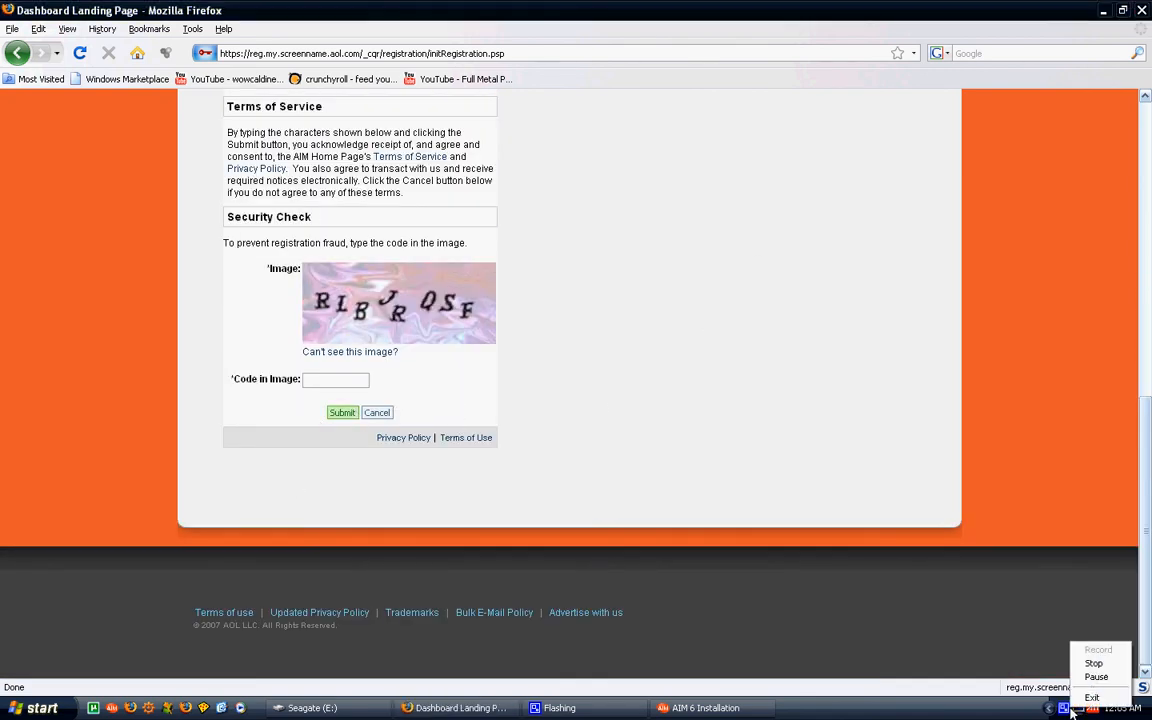